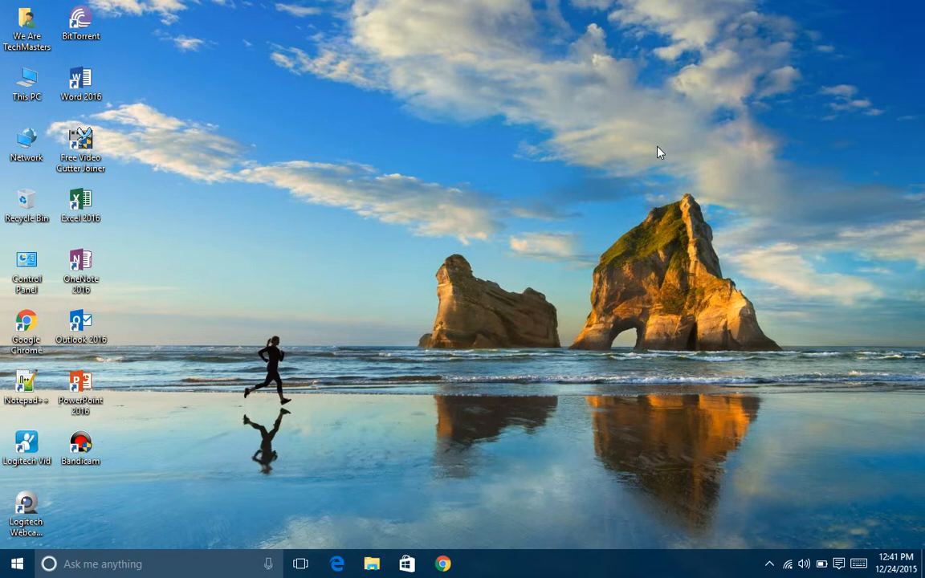
mouse_move(582, 222)
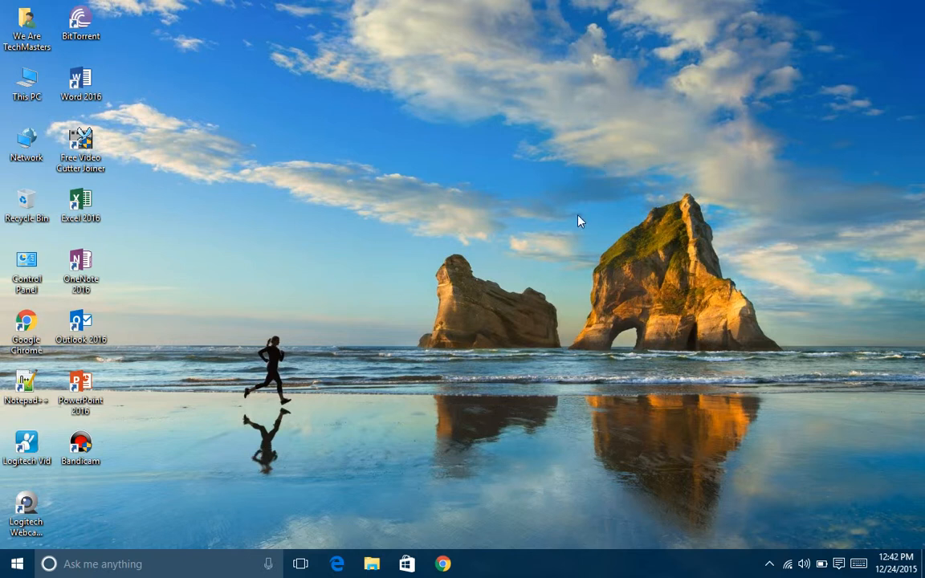
mouse_move(163, 80)
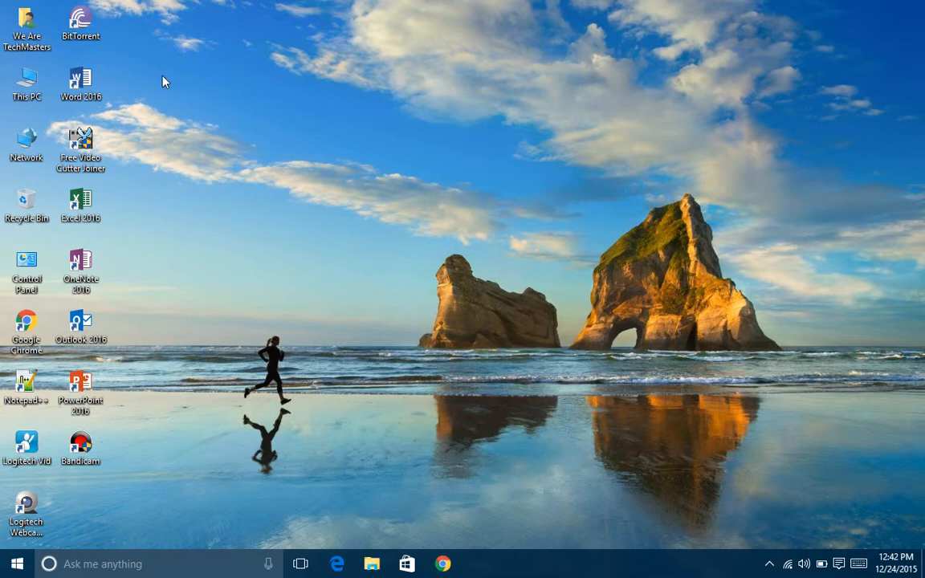
mouse_move(629, 524)
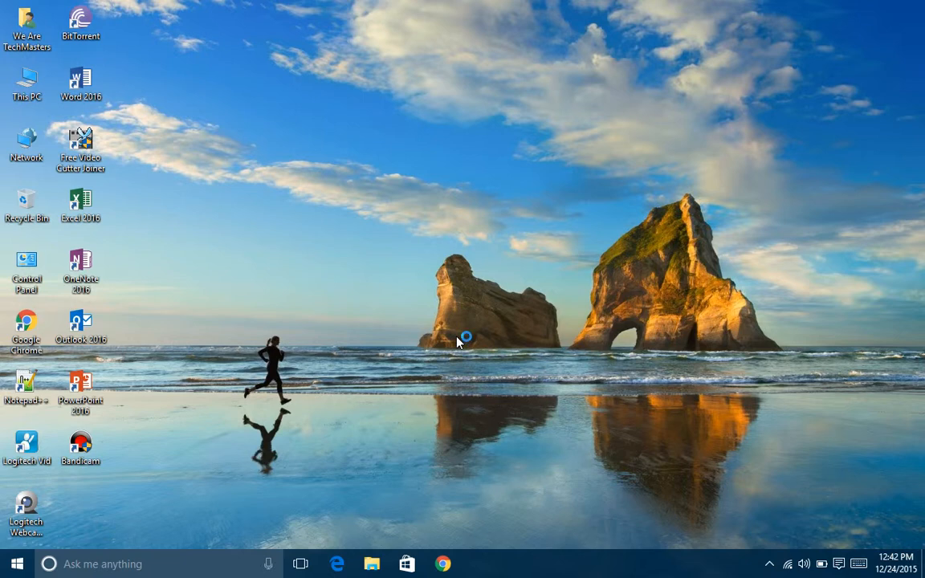
Launch Chrome and settle its window maximized on screen
click(443, 563)
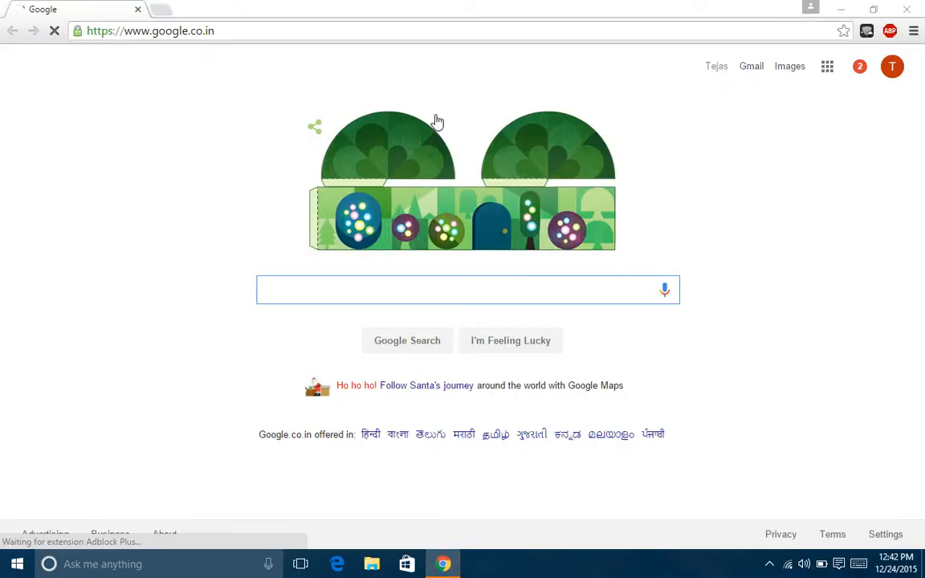
click(469, 289)
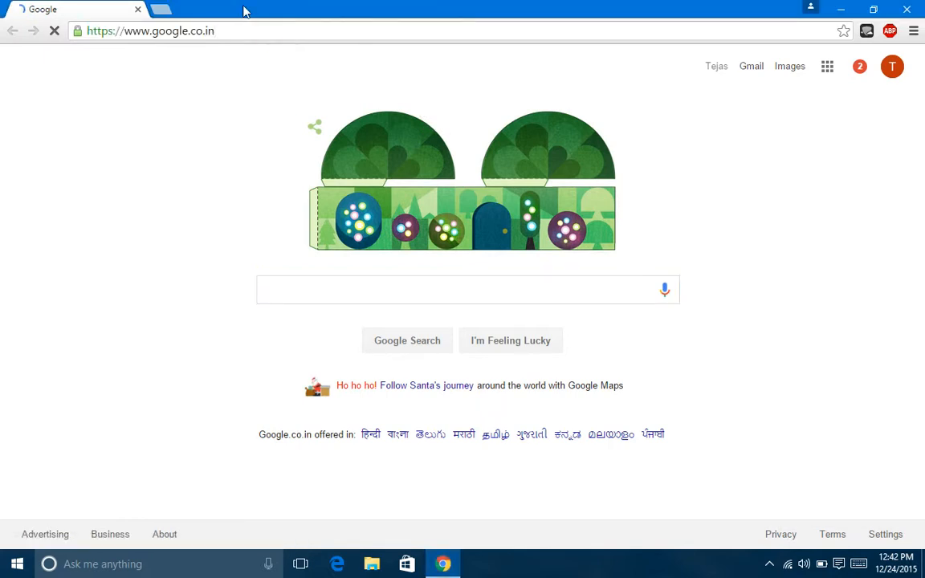
click(874, 10)
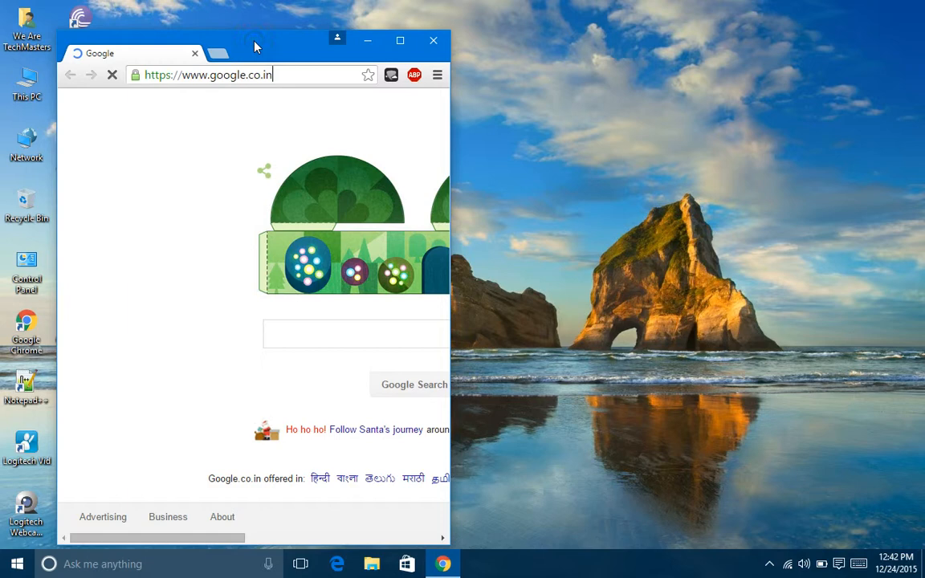
click(400, 42)
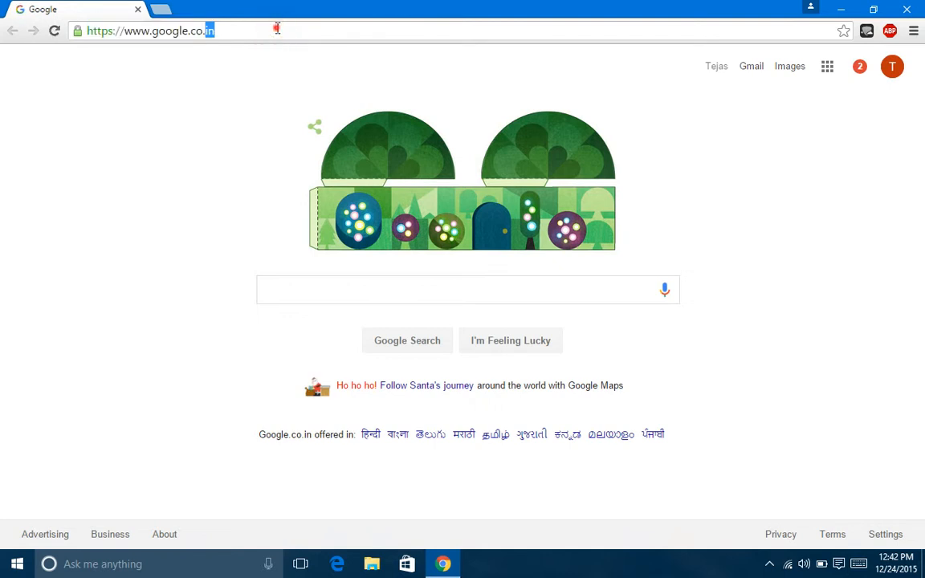
click(277, 30)
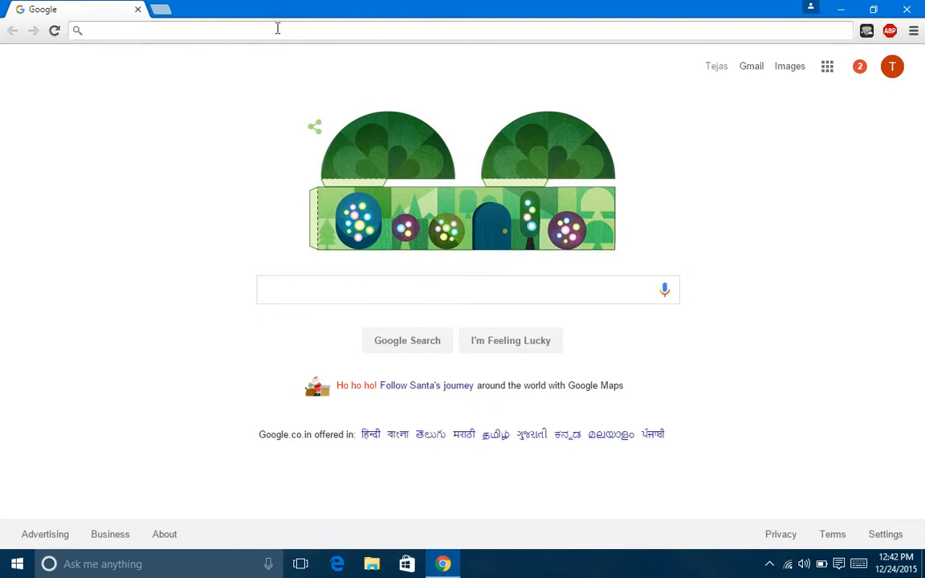
text(www.microsoft.com/en-us/software-download/techbench)
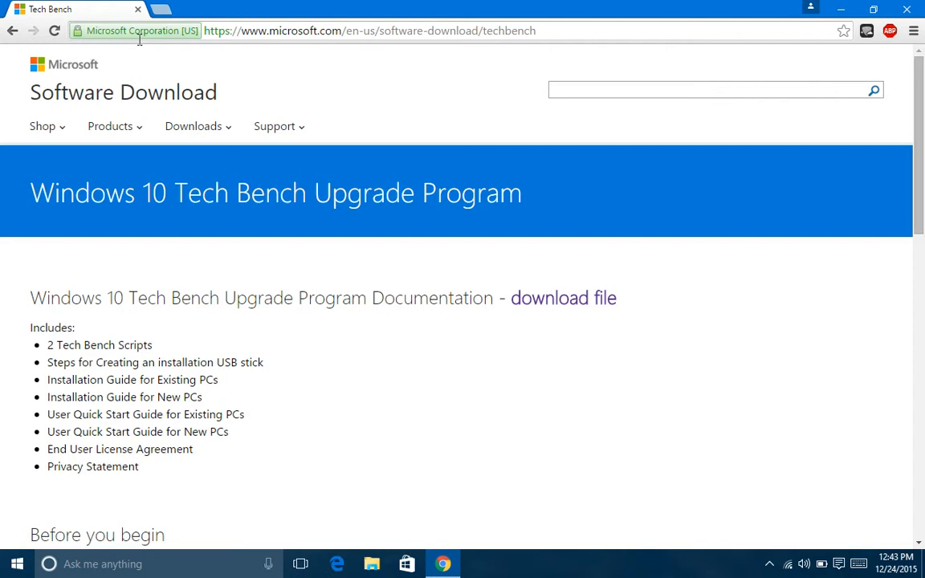
mouse_move(768, 56)
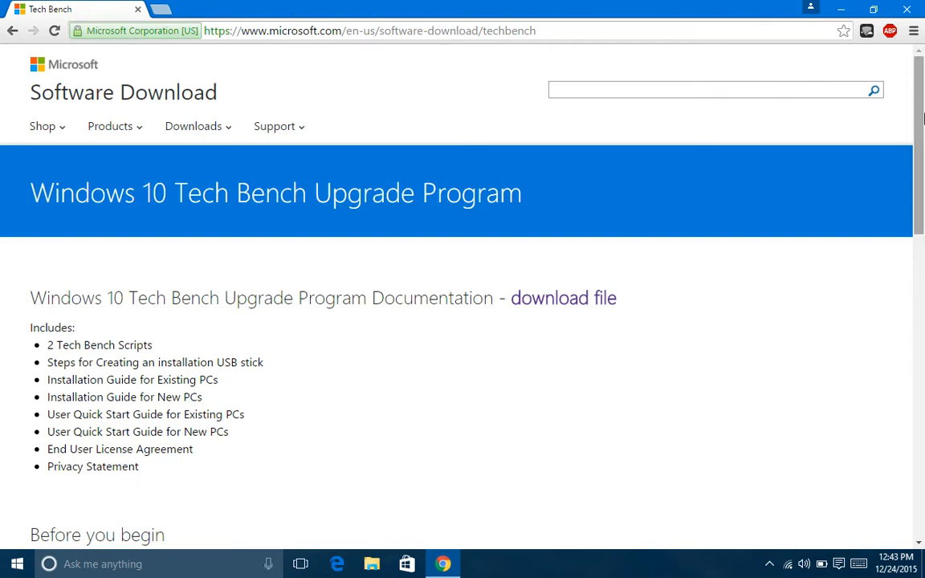
Choose Windows 10 under Select edition and confirm it
scroll(down, 3)
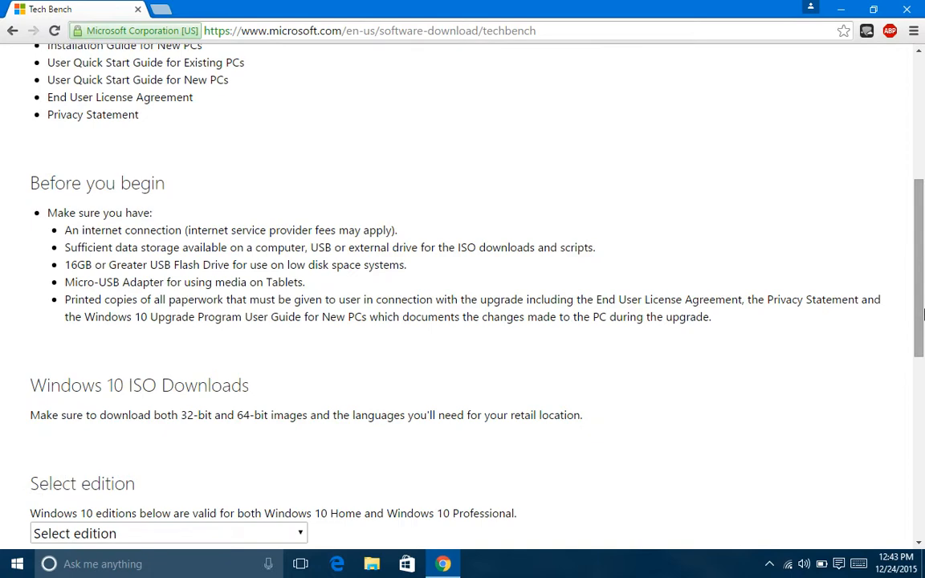
scroll(down, 3)
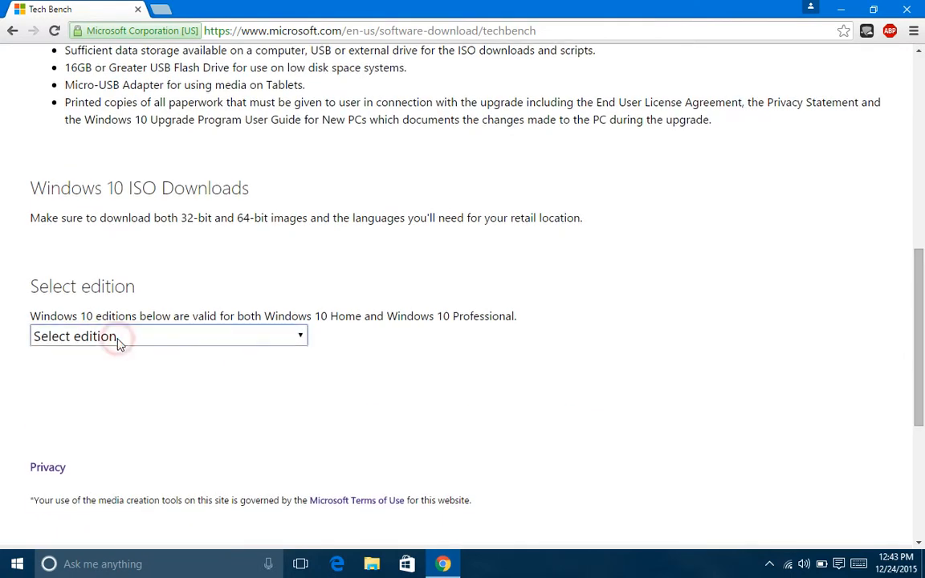
click(169, 335)
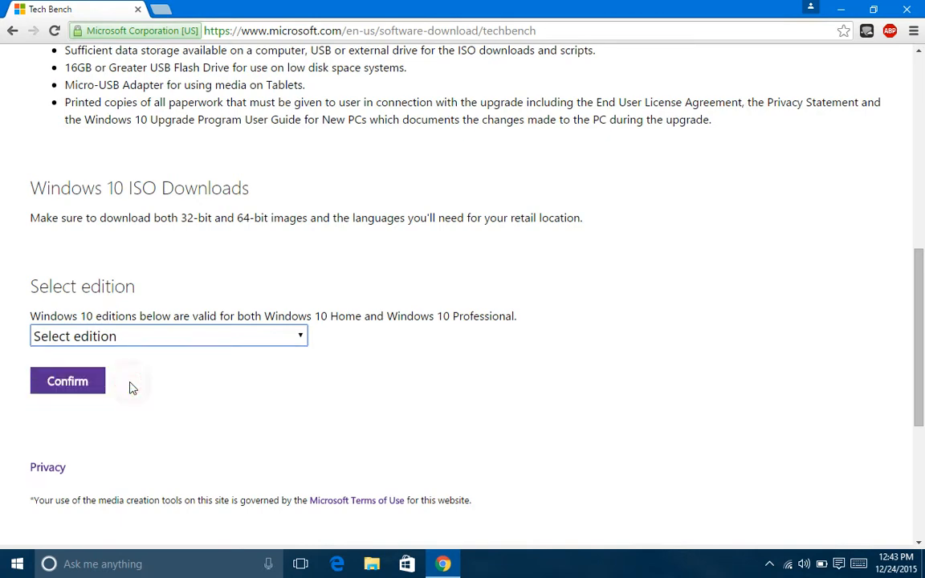
click(67, 381)
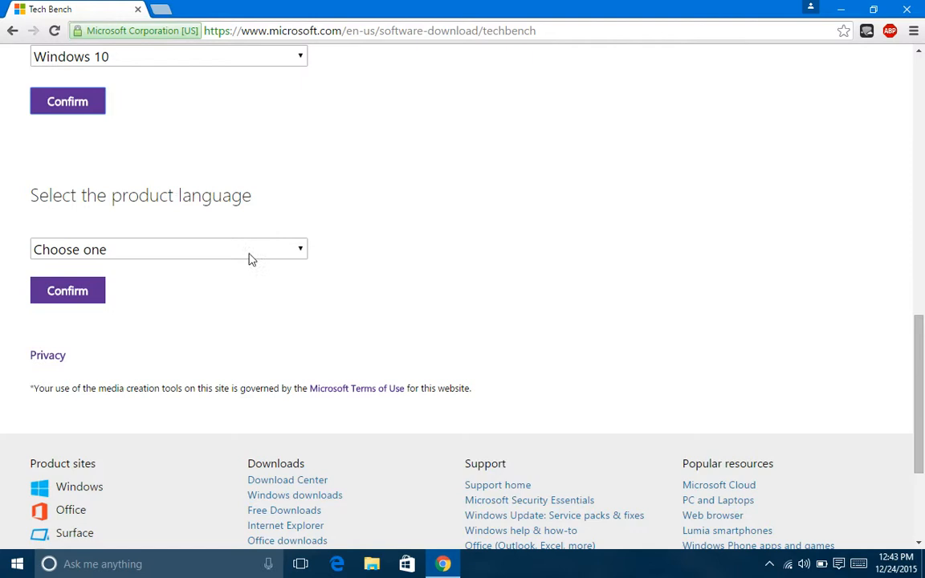
Choose English as the product language and confirm, revealing 32-bit and 64-bit links
click(168, 249)
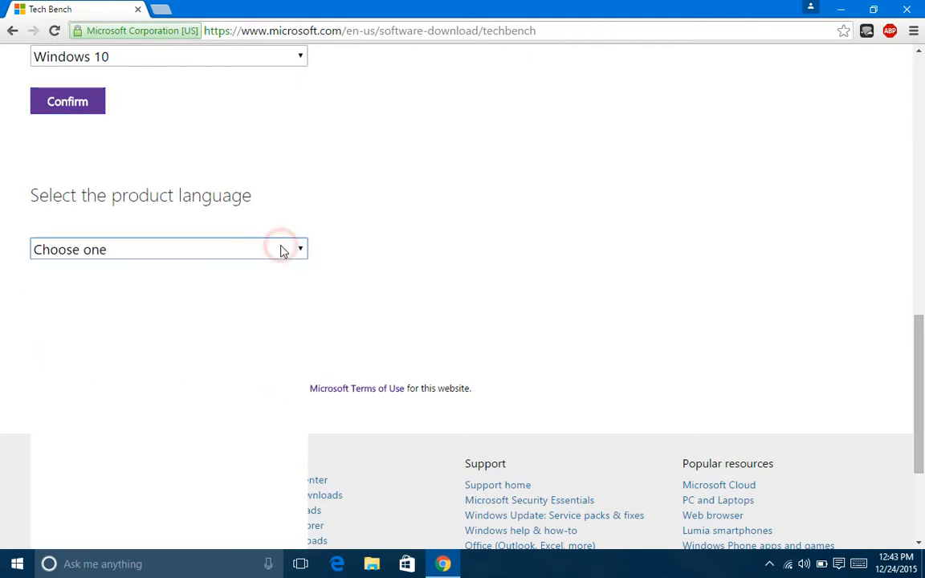
click(169, 249)
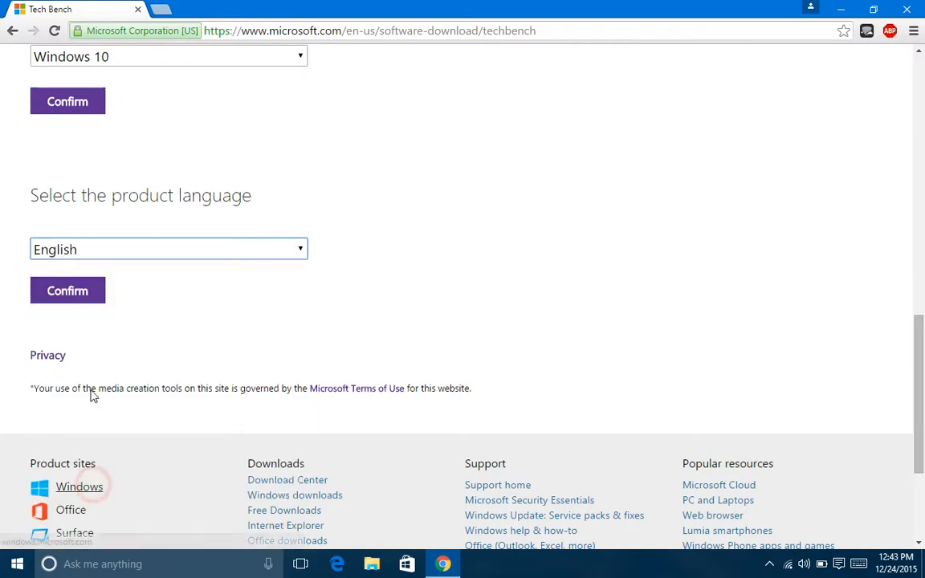
click(68, 289)
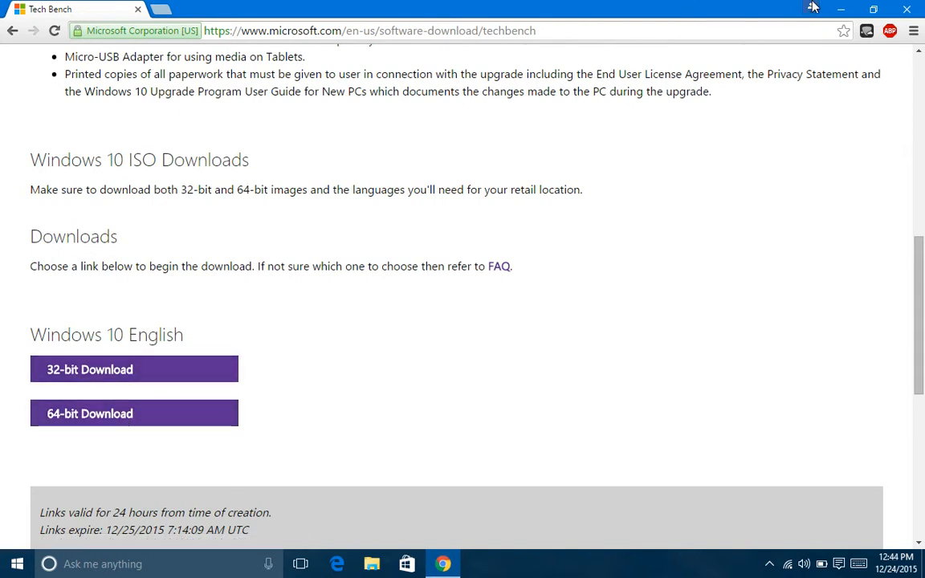
mouse_move(682, 131)
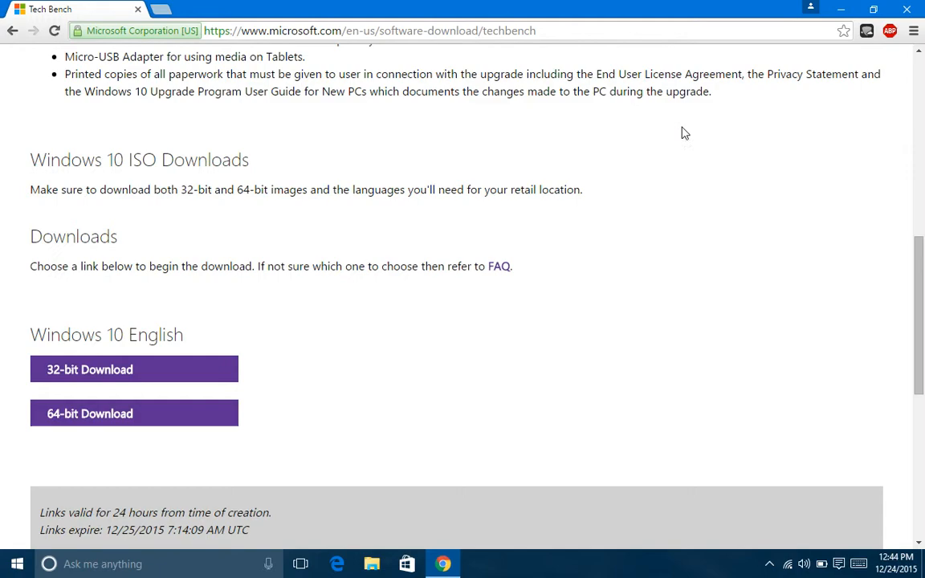
Minimize Chrome and bring up This PC's Properties showing a 32-bit operating system
click(841, 10)
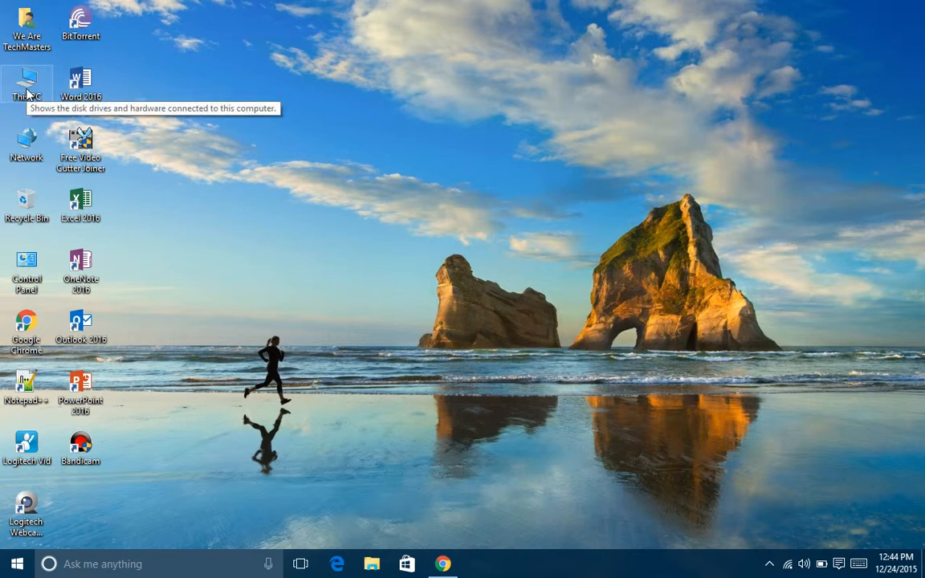
right_click(26, 84)
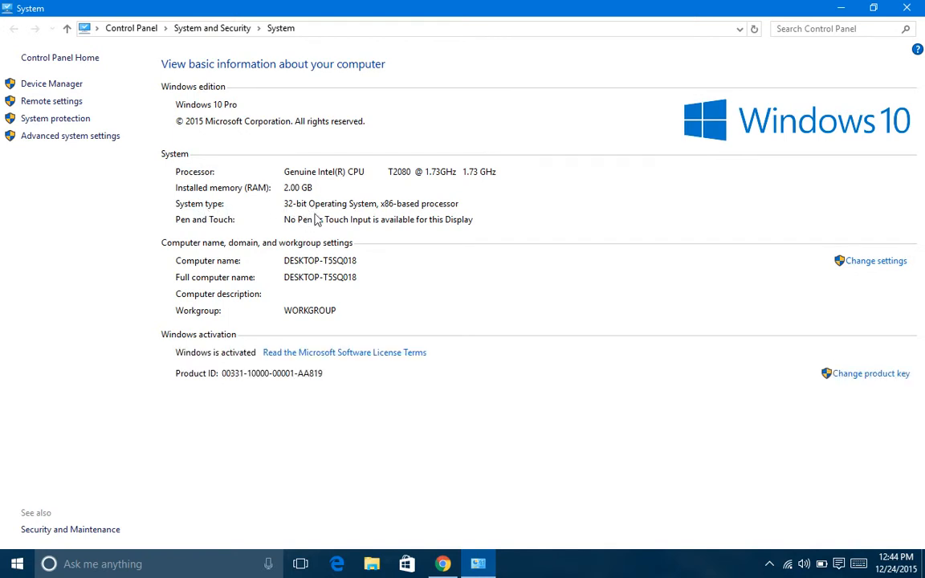
mouse_move(378, 225)
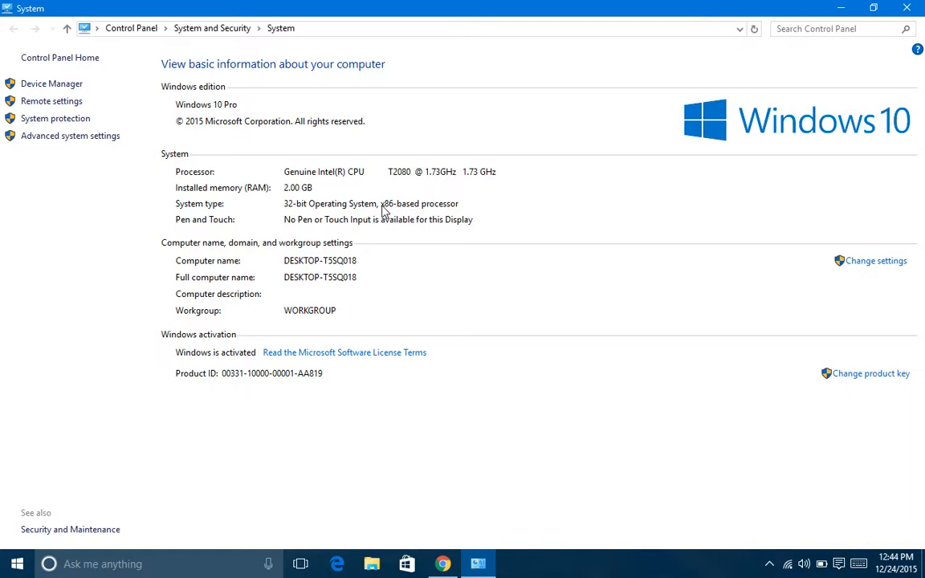
mouse_move(430, 198)
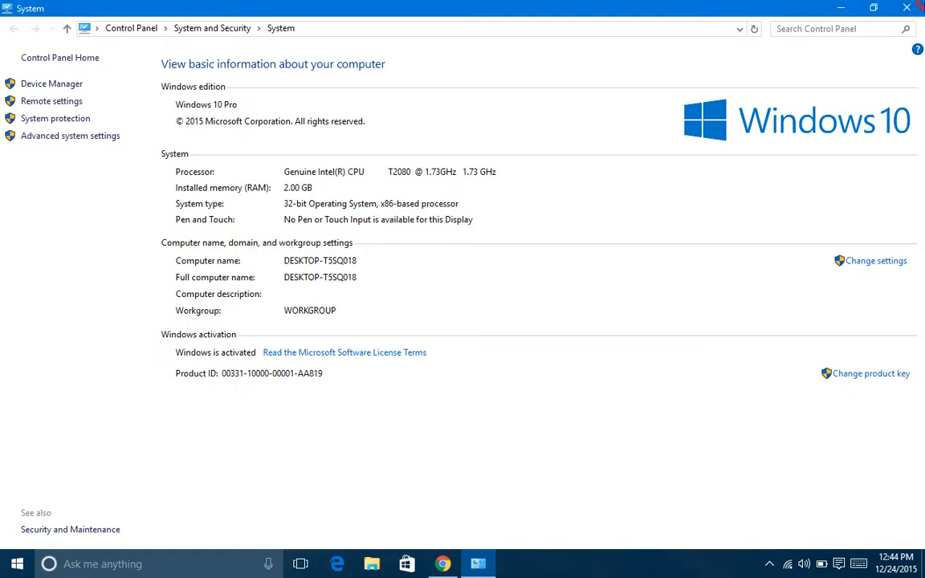
Close the System window and bring the Tech Bench page back to the front
click(906, 8)
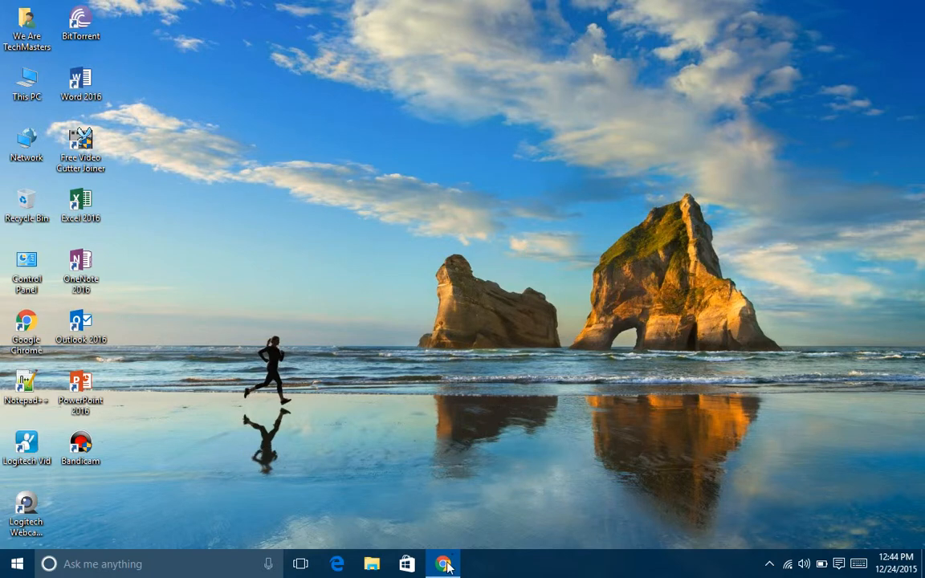
click(444, 563)
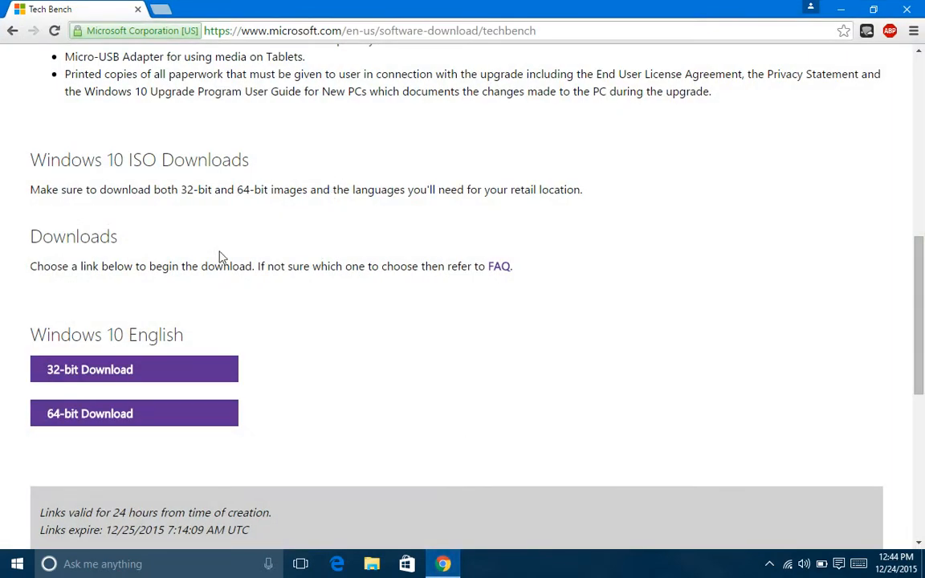